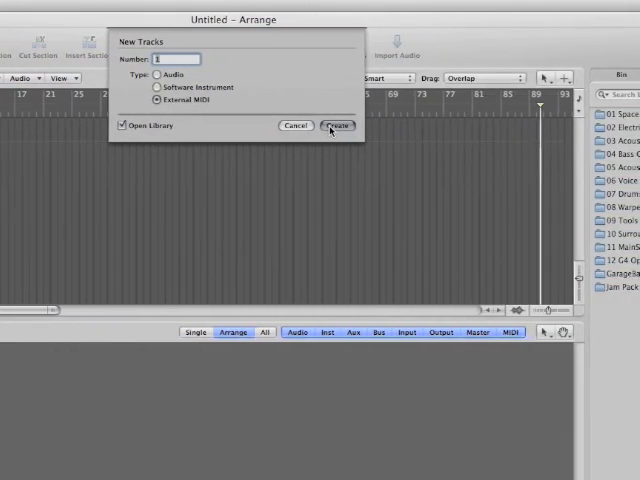
Create the external MIDI track that becomes DRUMS, routed via ReWire to Reason.
{"action": "left_click", "coordinate": [338, 126]}
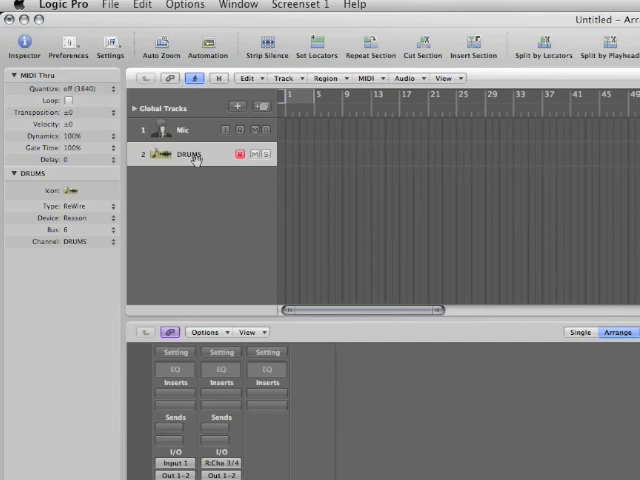
{"action": "mouse_move", "coordinate": [216, 168]}
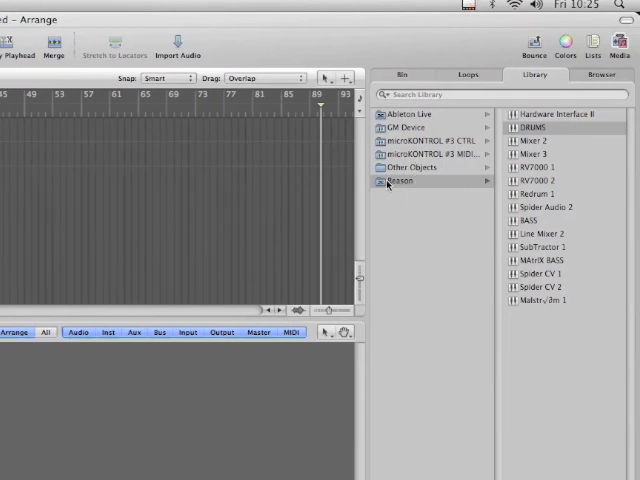
{"action": "mouse_move", "coordinate": [496, 168]}
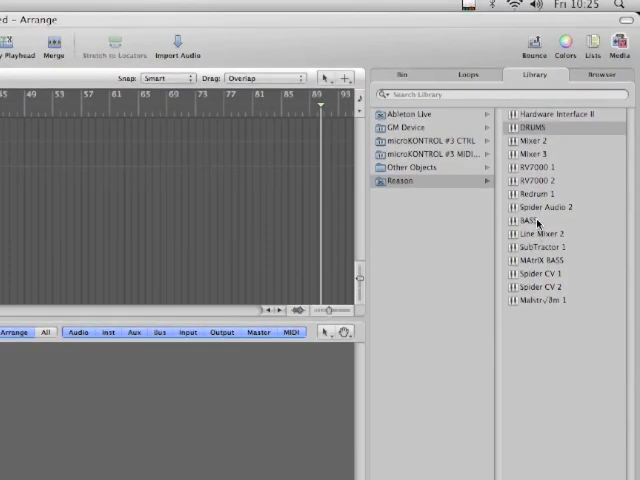
{"action": "mouse_move", "coordinate": [536, 222]}
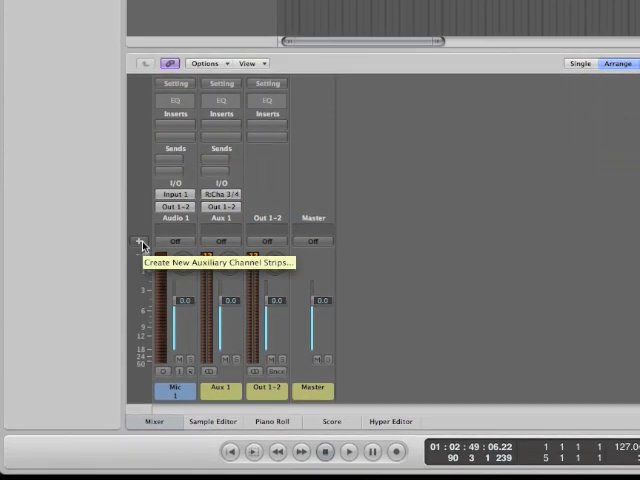
Add a stereo auxiliary channel strip with input RWChn 3/4 and output 1-2.
{"action": "left_click", "coordinate": [140, 242]}
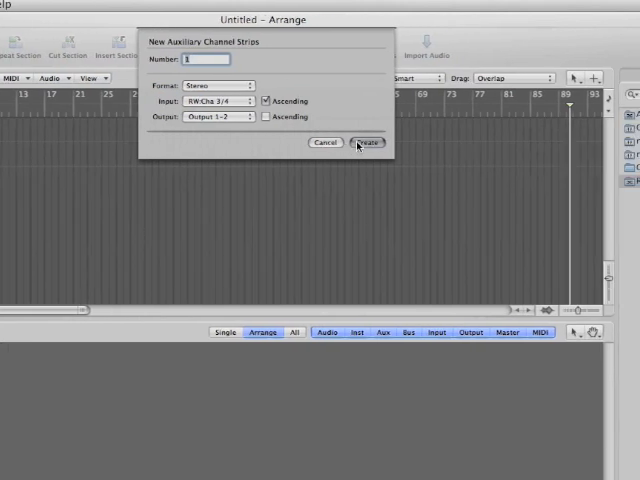
{"action": "left_click", "coordinate": [368, 142]}
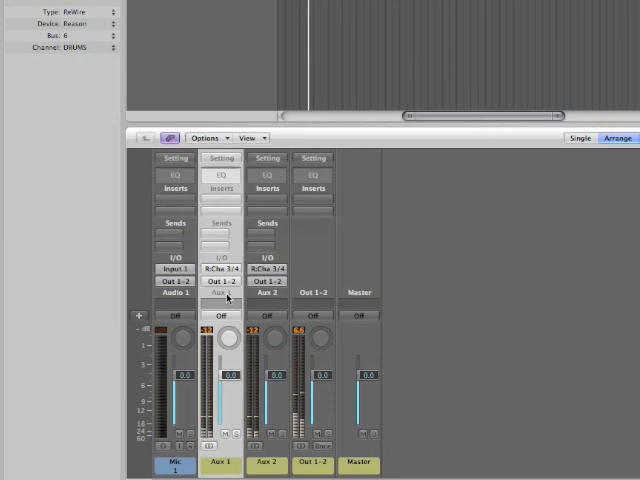
Insert a Compressor on Aux 1 and adjust one of its settings.
{"action": "left_click", "coordinate": [220, 200]}
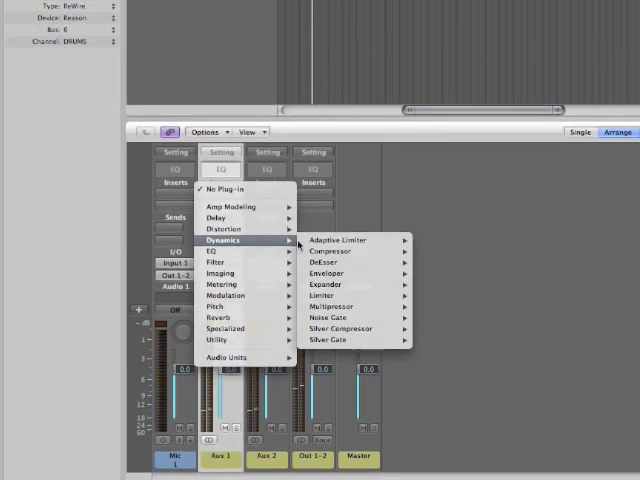
{"action": "left_click", "coordinate": [328, 250]}
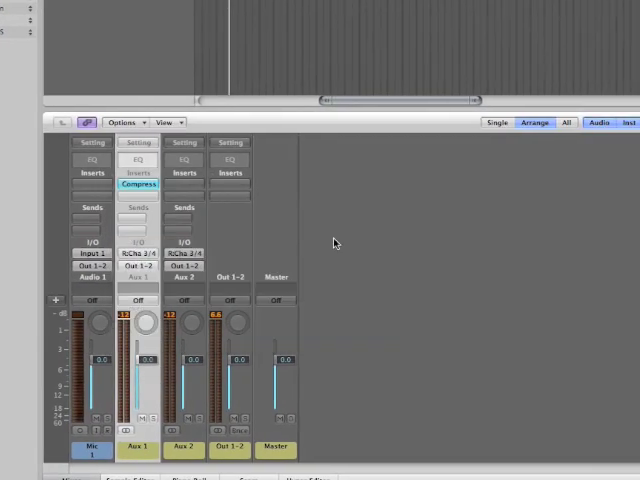
{"action": "left_click", "coordinate": [140, 184]}
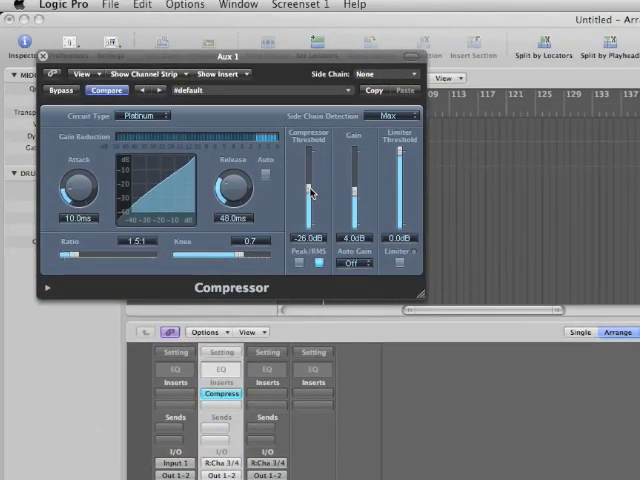
{"action": "left_click_drag", "start_coordinate": [76, 180], "coordinate": [76, 170]}
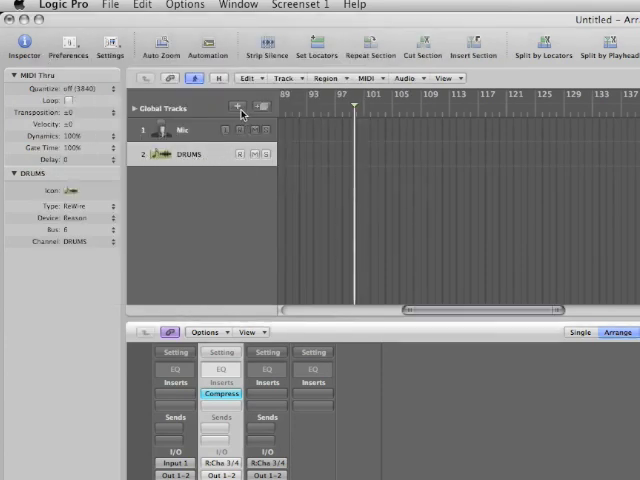
{"action": "mouse_move", "coordinate": [238, 108]}
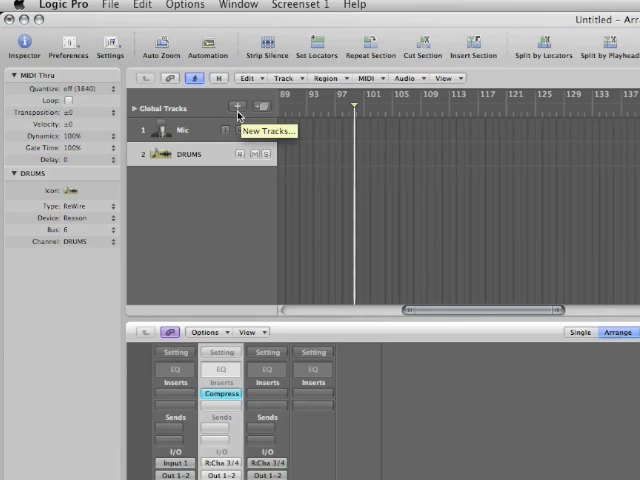
Create a second external MIDI track (DRUMS MIXER) alongside DRUMS.
{"action": "left_click", "coordinate": [234, 108]}
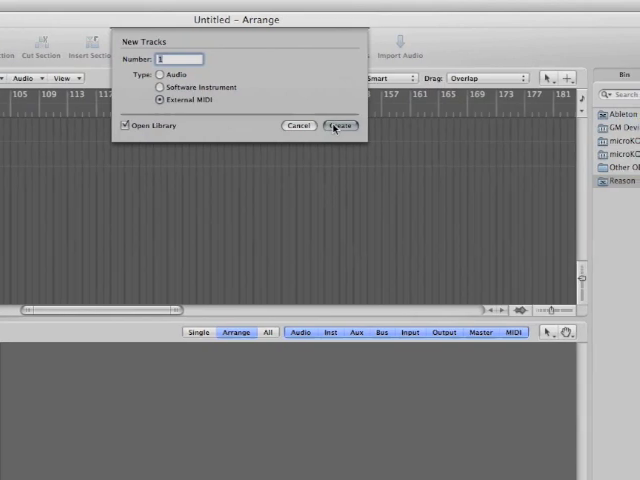
{"action": "left_click", "coordinate": [336, 126]}
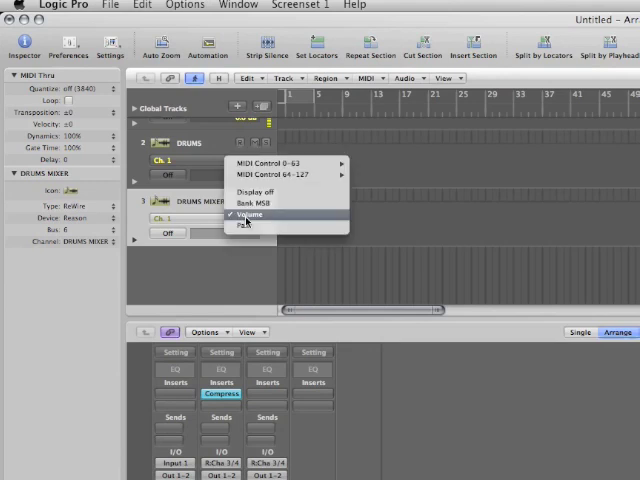
{"action": "mouse_move", "coordinate": [290, 164]}
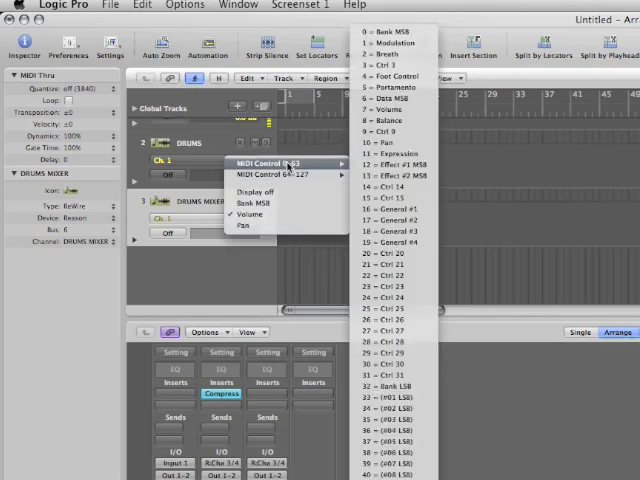